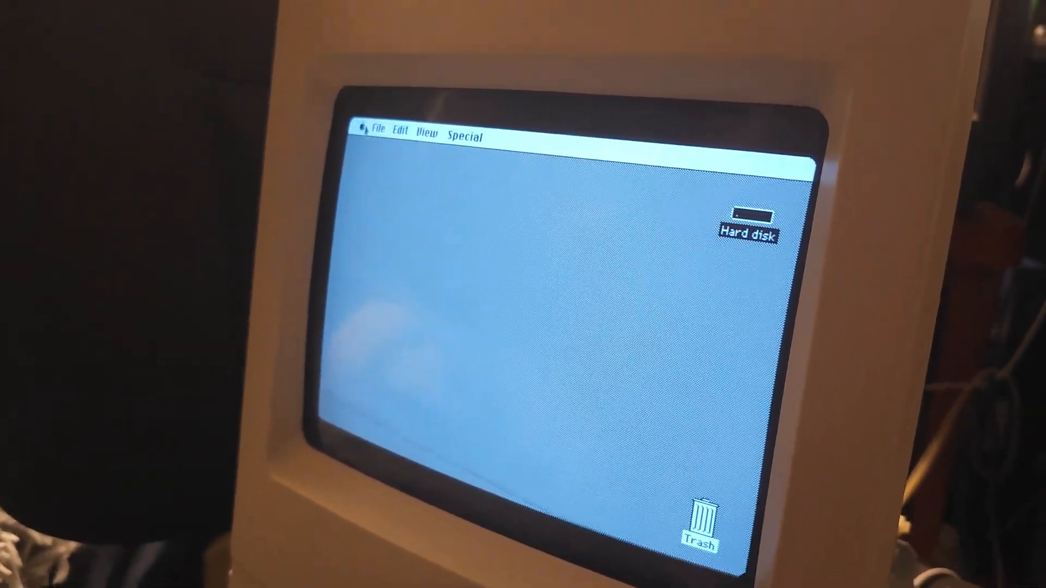
- Look through the File menu and a desktop icon without choosing anything
{"action": "left_click", "coordinate": [381, 127]}
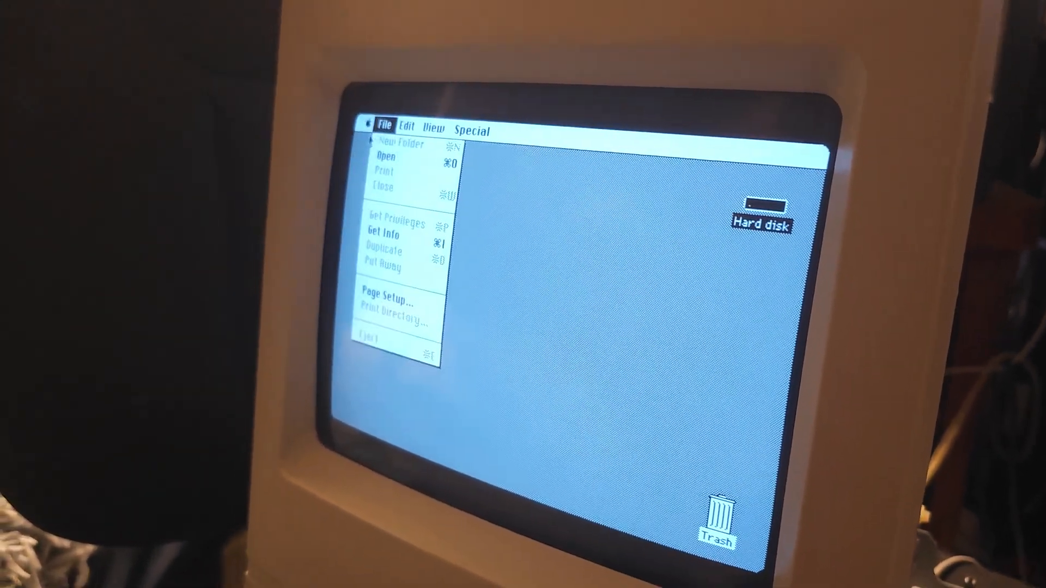
{"action": "left_click", "coordinate": [367, 125]}
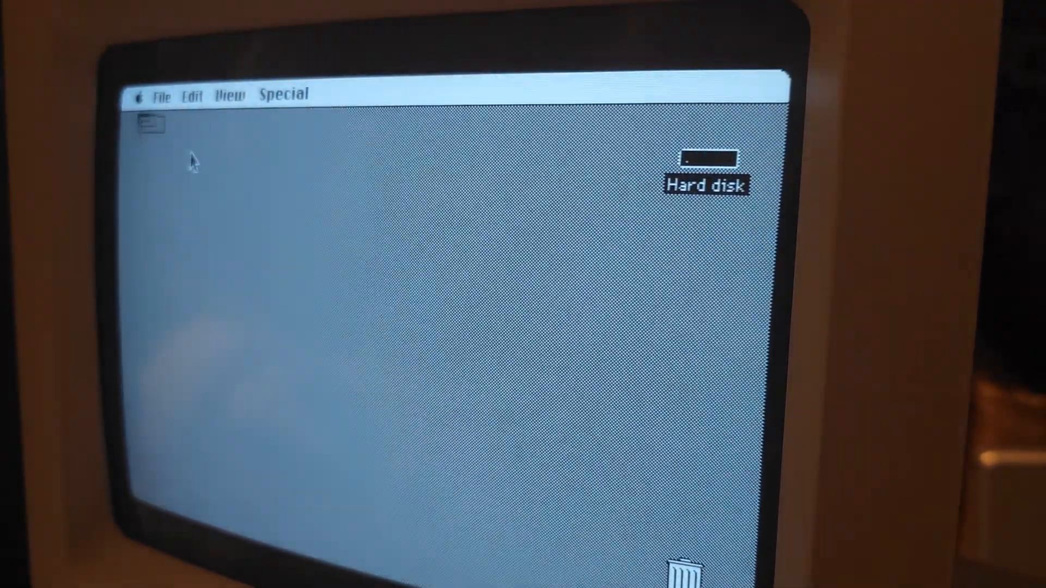
{"action": "double_click", "coordinate": [705, 160]}
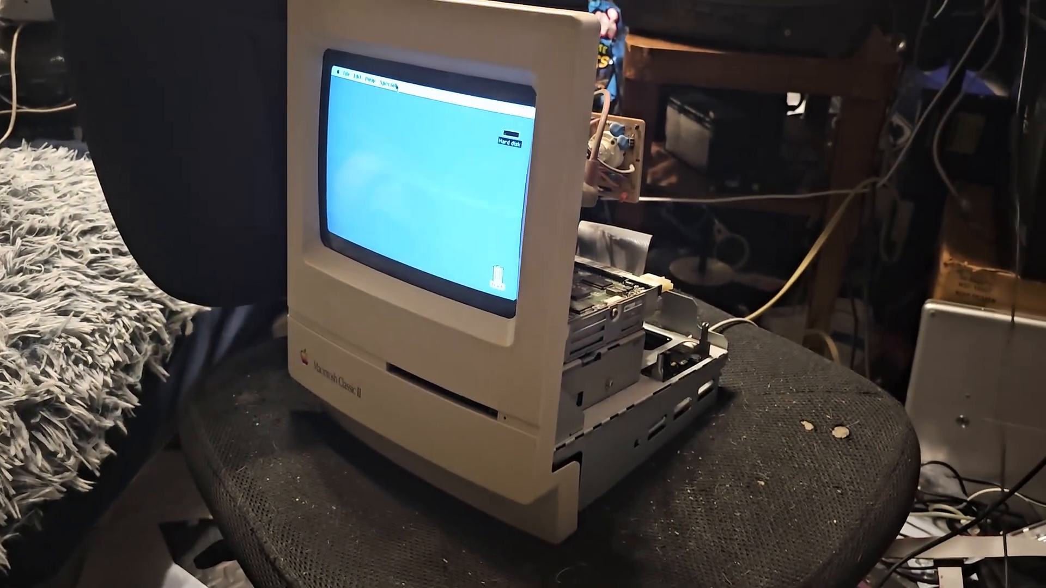
- Choose Shut Down from the Special menu so the safe-to-switch-off message appears
{"action": "left_click", "coordinate": [390, 61]}
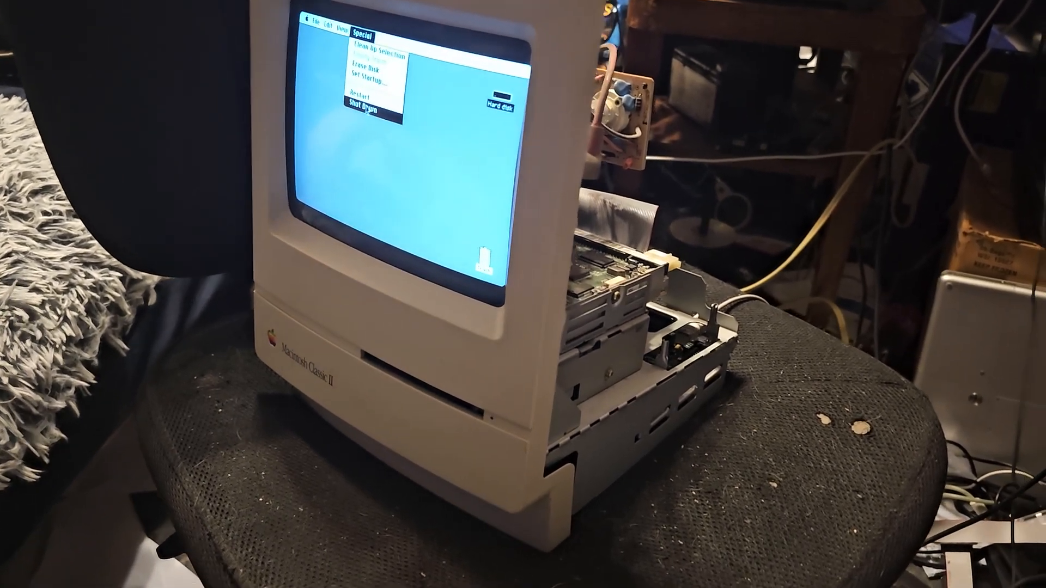
{"action": "left_click", "coordinate": [365, 105]}
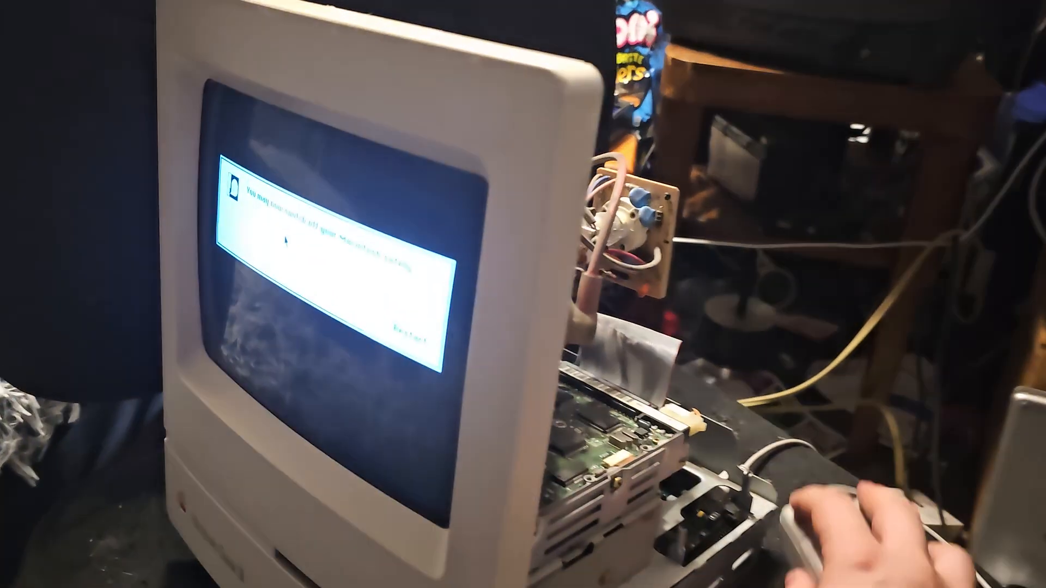